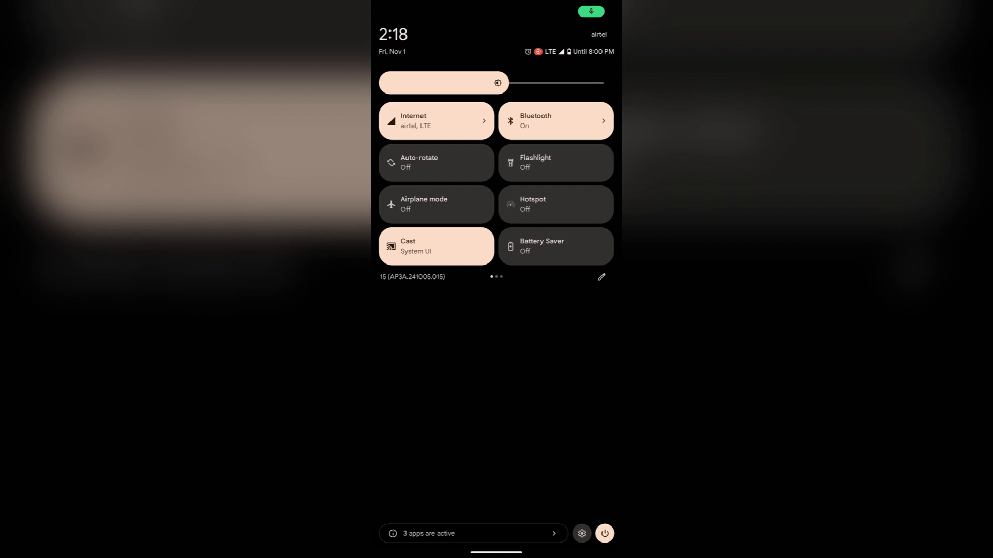
Step: Launch Settings from the app drawer and go to Accessibility > Accessibility Menu
{"action": "left_click", "coordinate": [603, 533]}
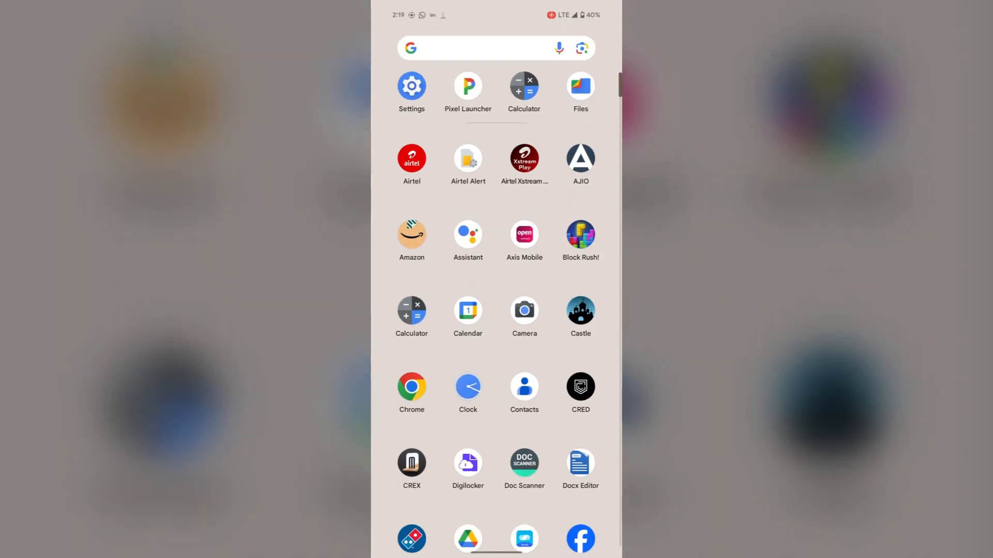
{"action": "left_click", "coordinate": [411, 86]}
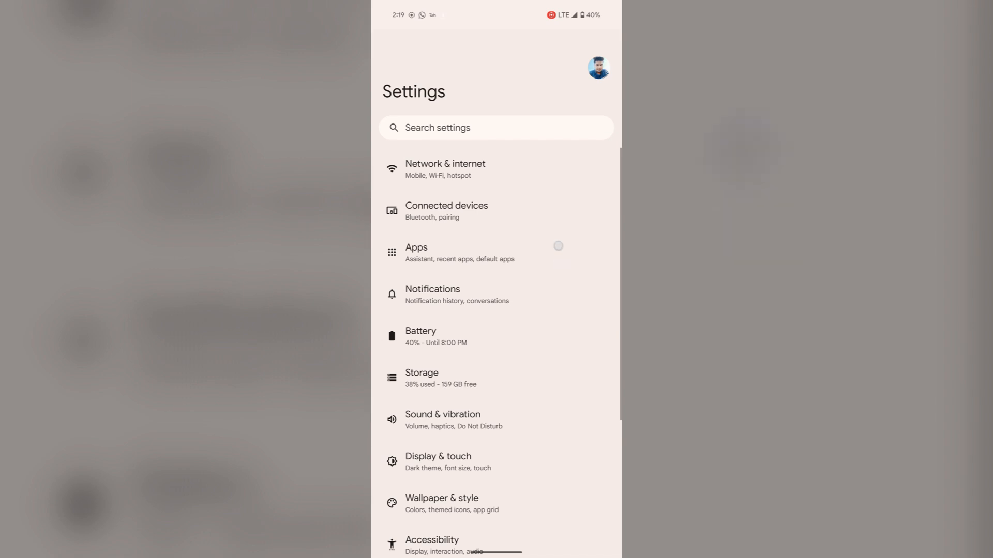
{"action": "scroll", "scroll_direction": "down", "scroll_amount": 3}
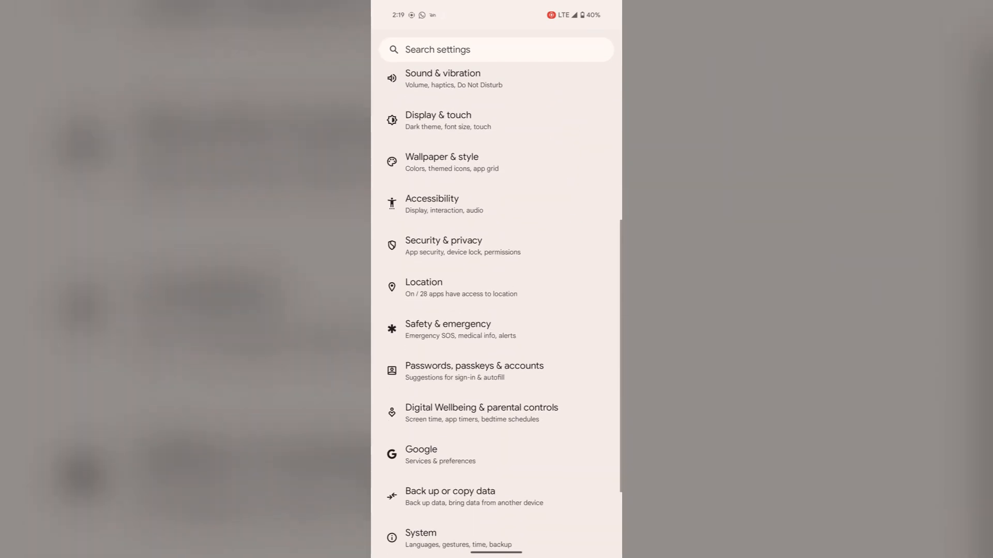
{"action": "left_click", "coordinate": [432, 204]}
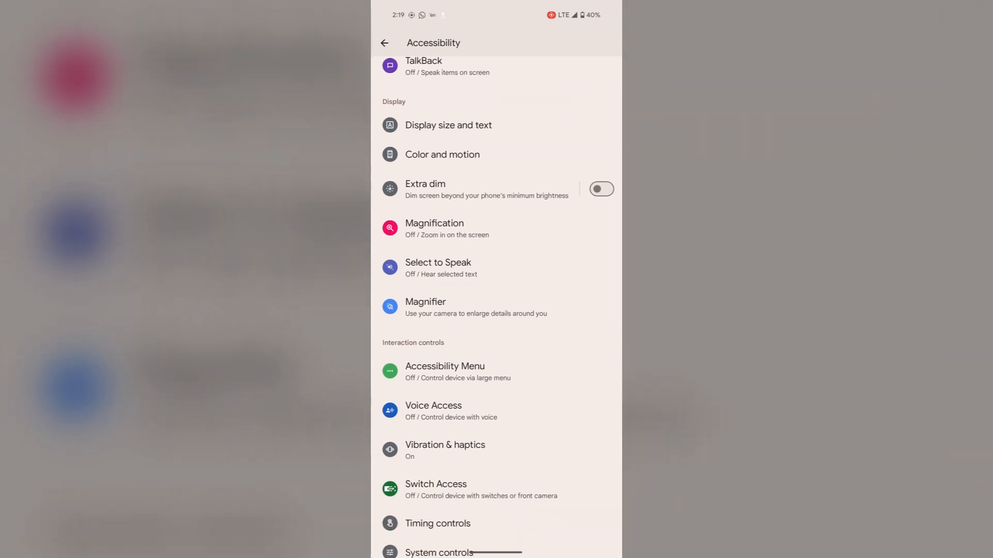
{"action": "left_click", "coordinate": [445, 371]}
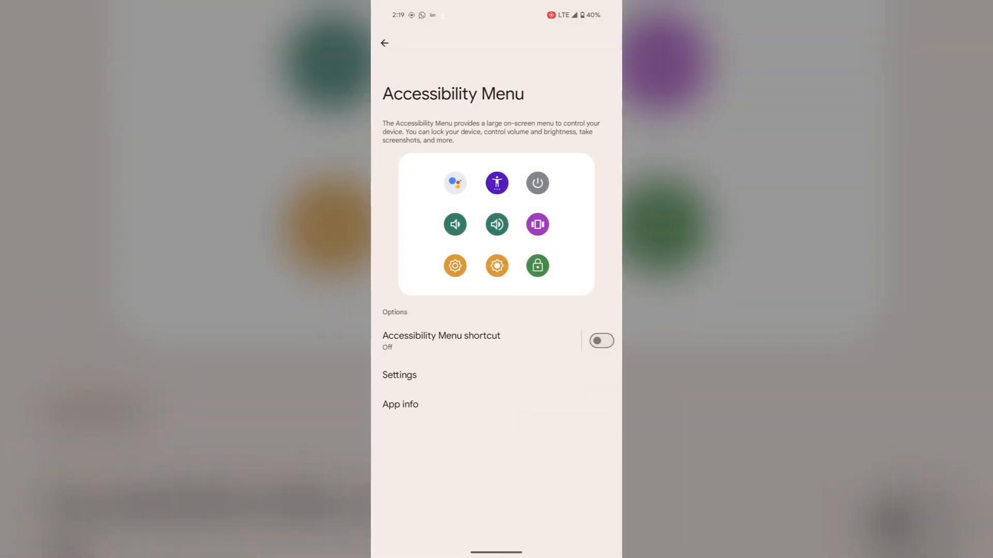
Step: Enable the Accessibility Menu shortcut with full control, then open the floating menu showing Power
{"action": "left_click", "coordinate": [600, 340]}
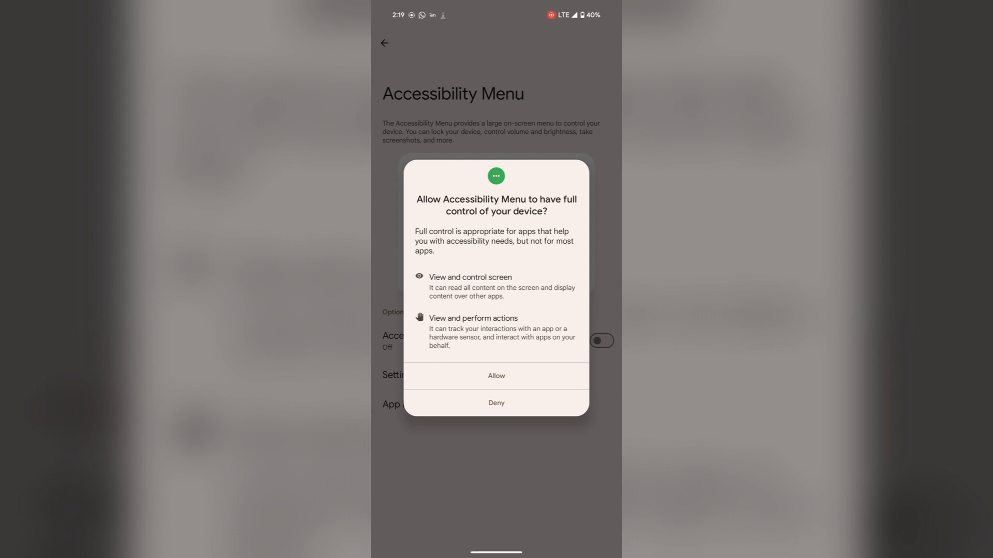
{"action": "left_click", "coordinate": [496, 375]}
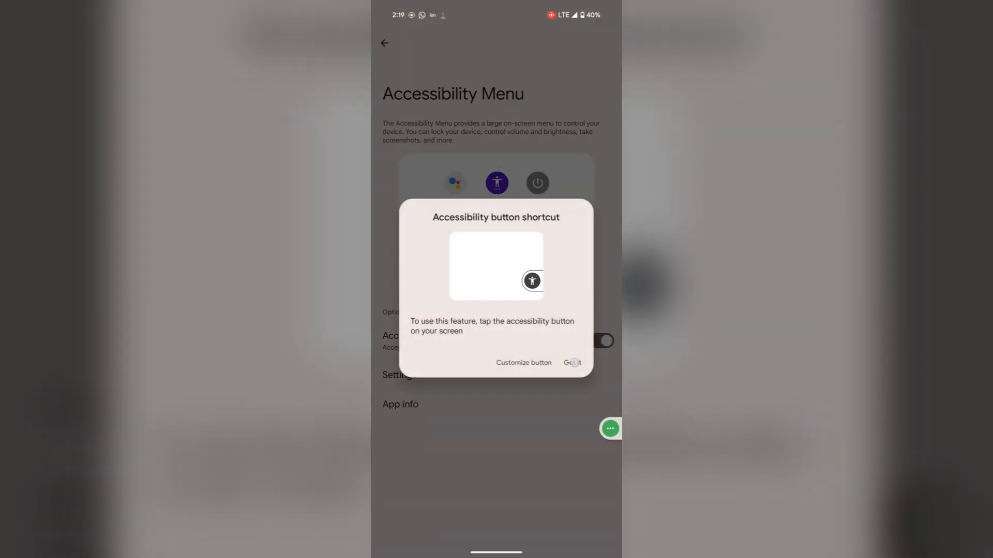
{"action": "left_click", "coordinate": [570, 362]}
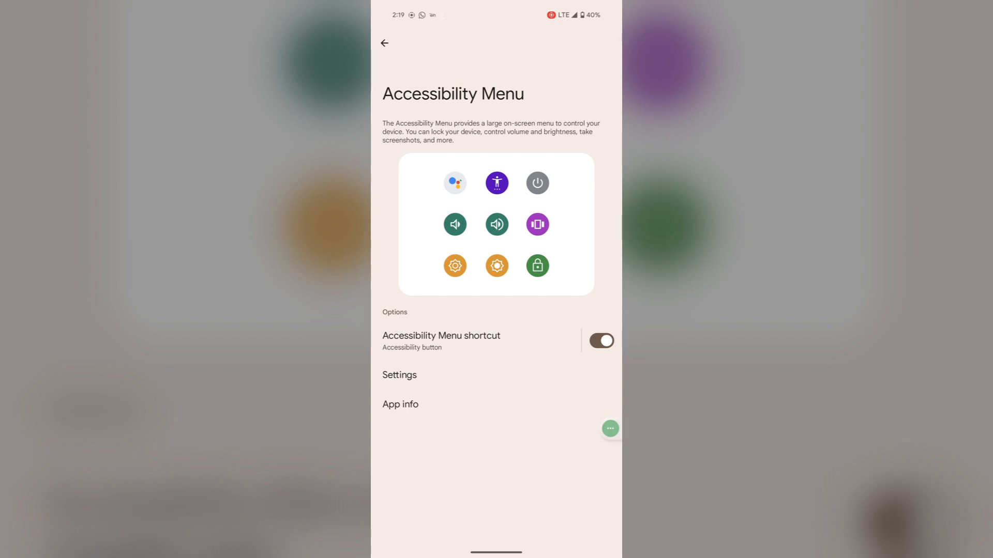
{"action": "left_click", "coordinate": [609, 429]}
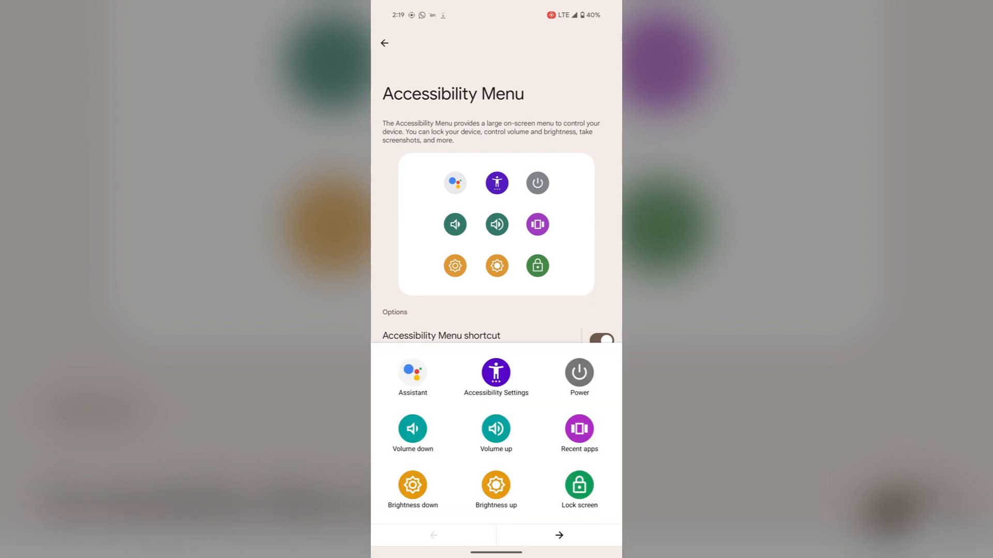